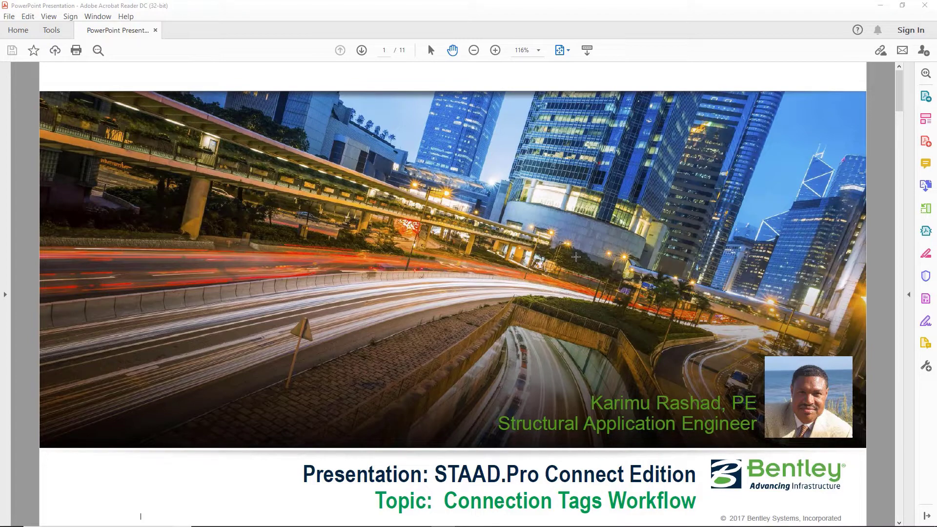
# Advance the PDF presentation two pages to the connection tag benefits slide.
pyautogui.click(361, 50)
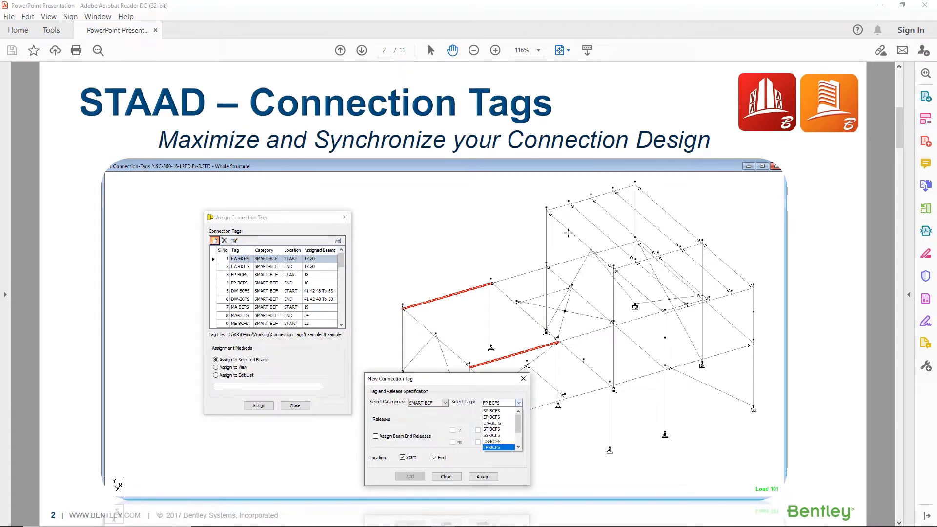
pyautogui.click(361, 50)
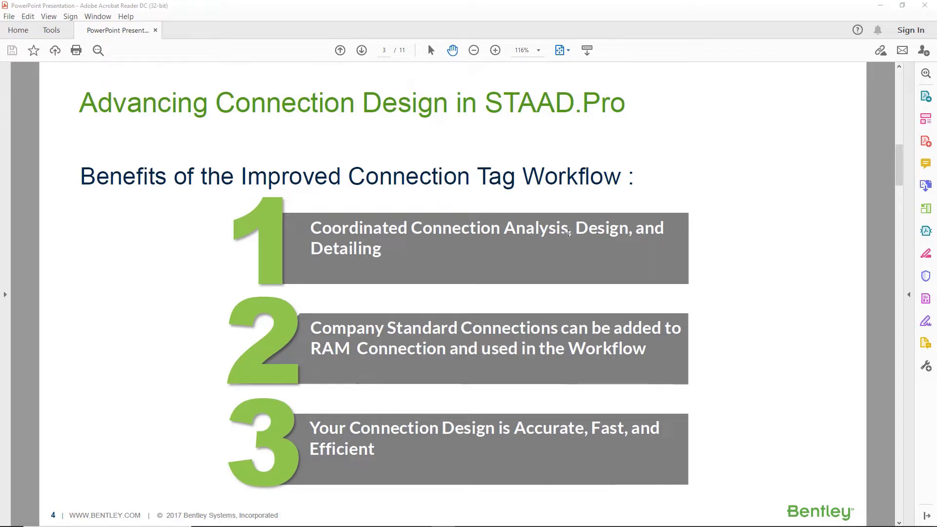
pyautogui.moveTo(338, 269)
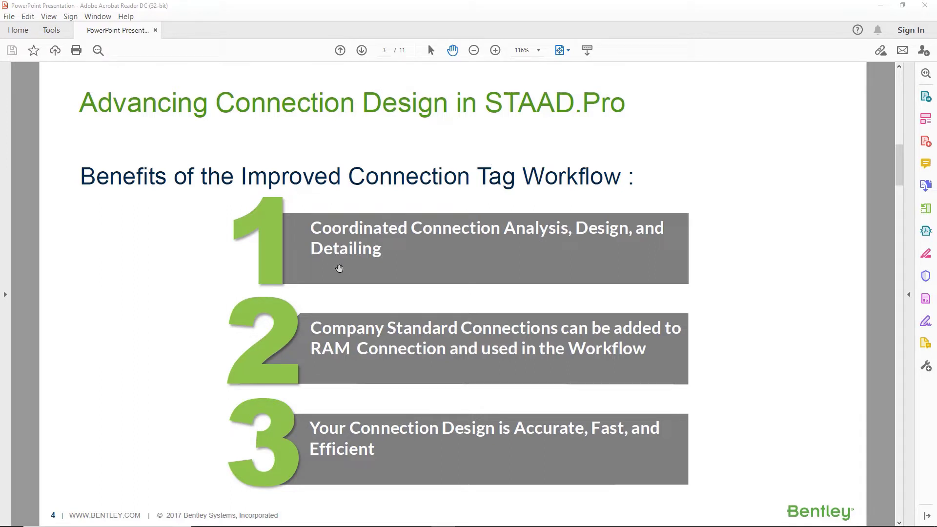
pyautogui.moveTo(442, 239)
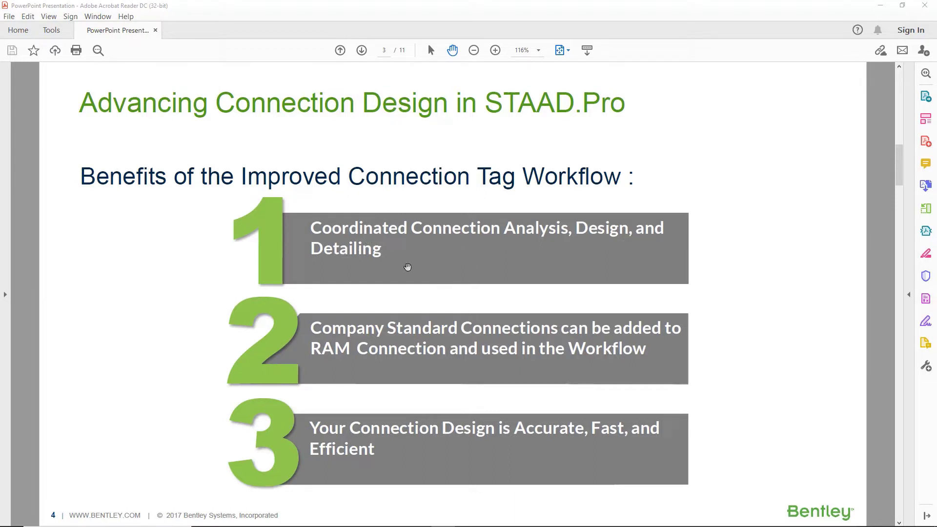
pyautogui.moveTo(302, 343)
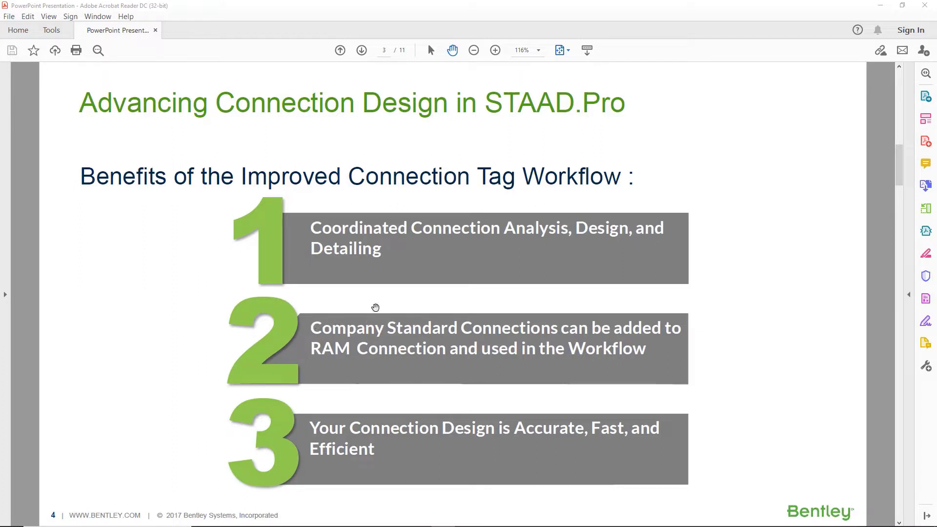
pyautogui.moveTo(495, 317)
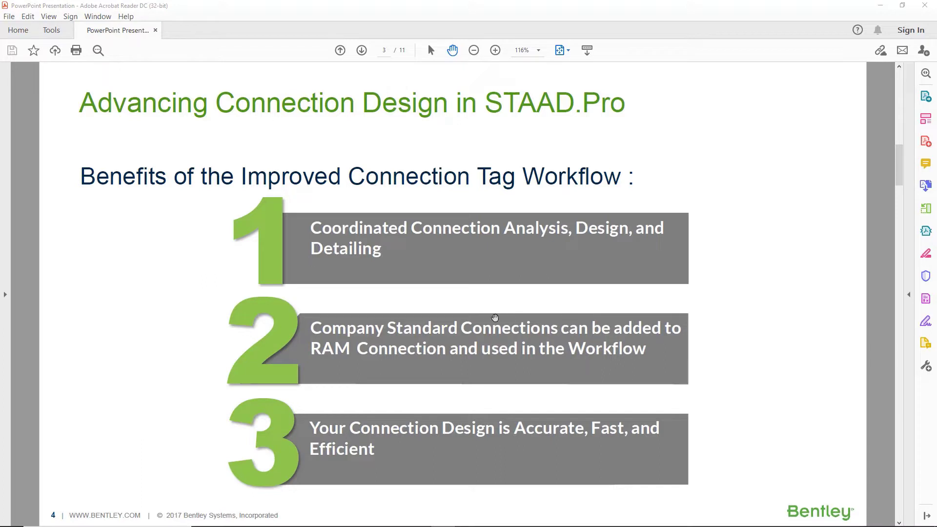
pyautogui.moveTo(362, 349)
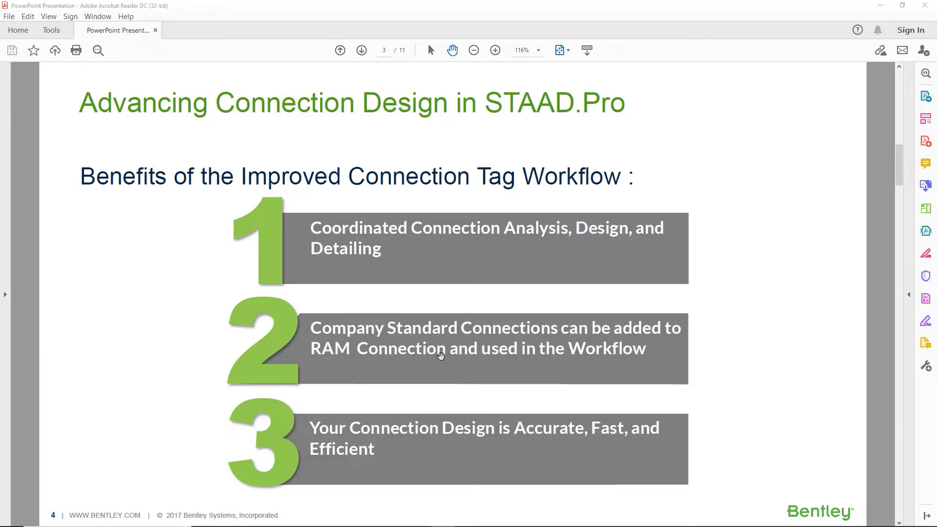
# Page through the XML File, Structural Analysis Model, Assigning Tags and RAM Connection slides.
pyautogui.click(361, 51)
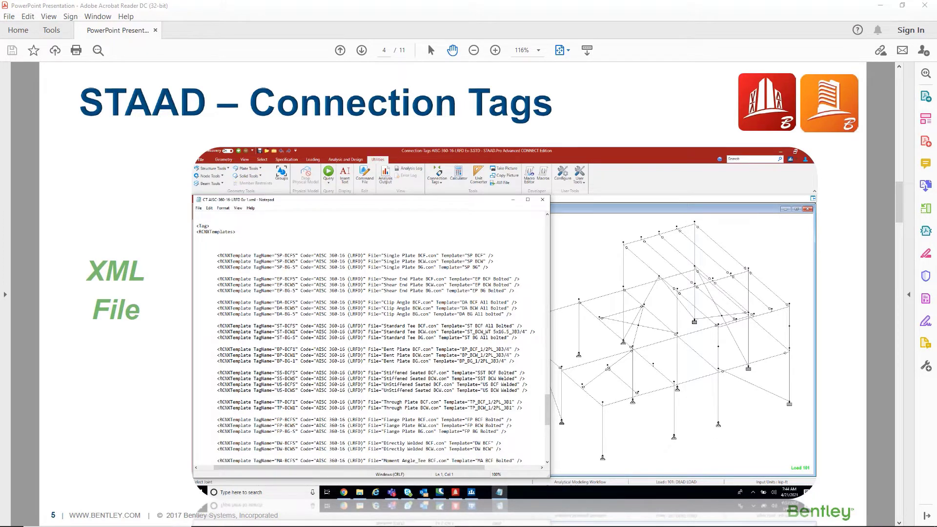
pyautogui.click(360, 50)
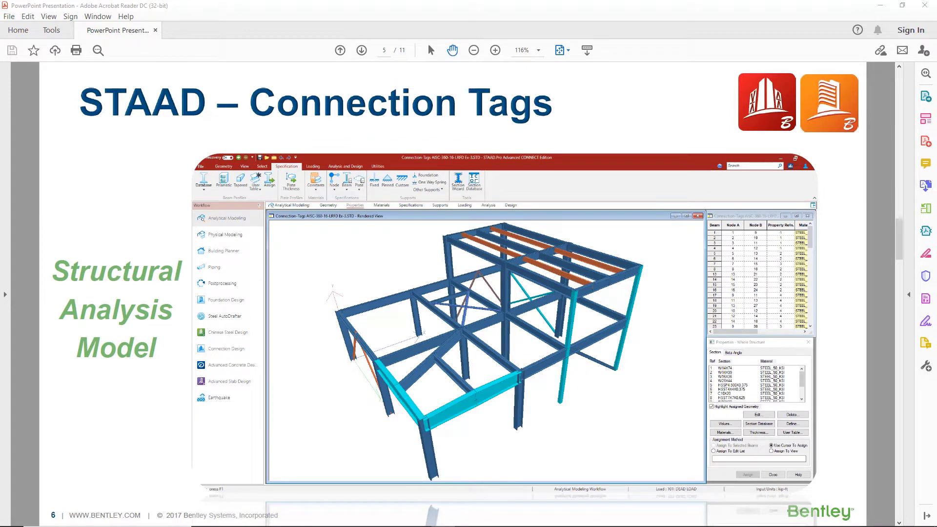
pyautogui.click(361, 50)
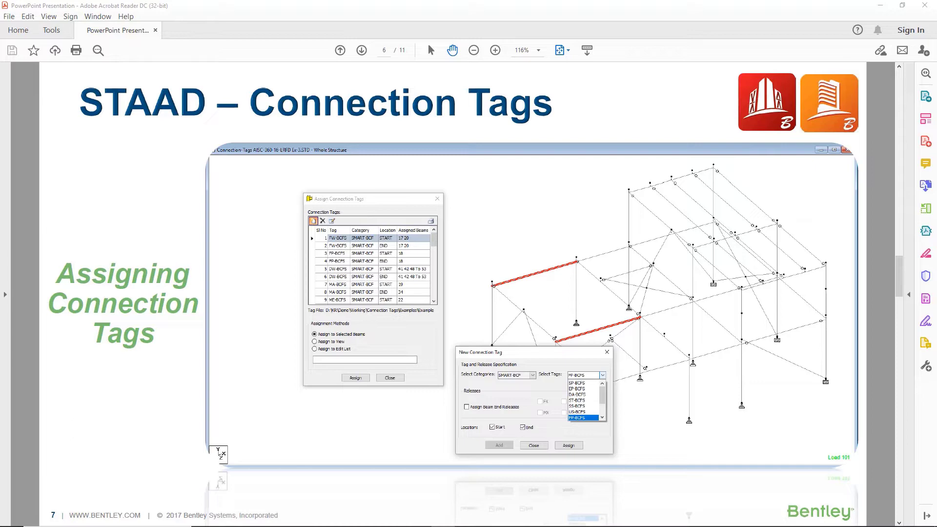
pyautogui.click(361, 50)
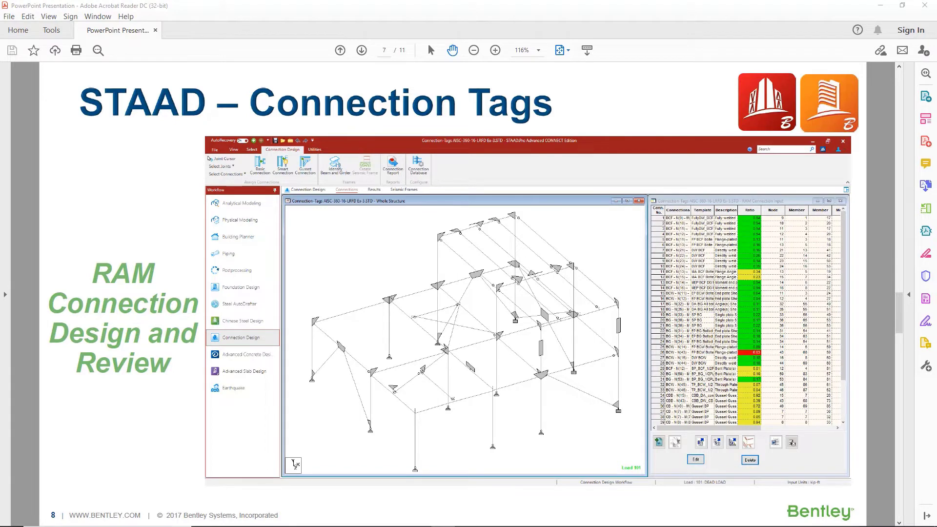
# Continue through the ISM/iTwins and Connection Detailing in 3D Model slides.
pyautogui.click(361, 50)
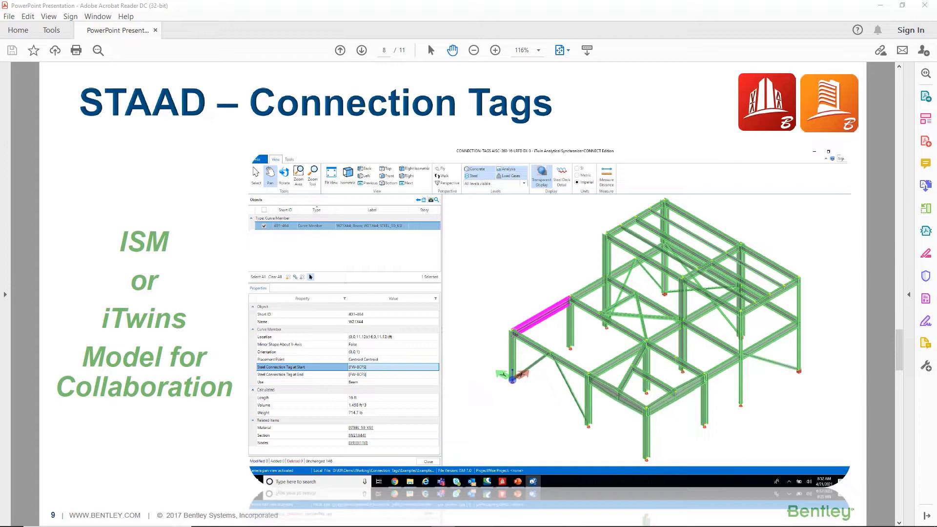
pyautogui.click(361, 50)
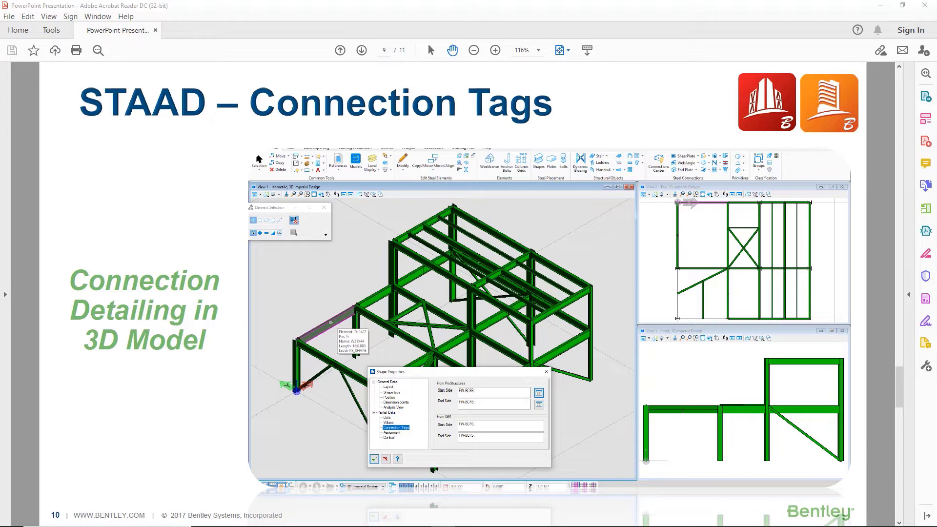
pyautogui.click(361, 50)
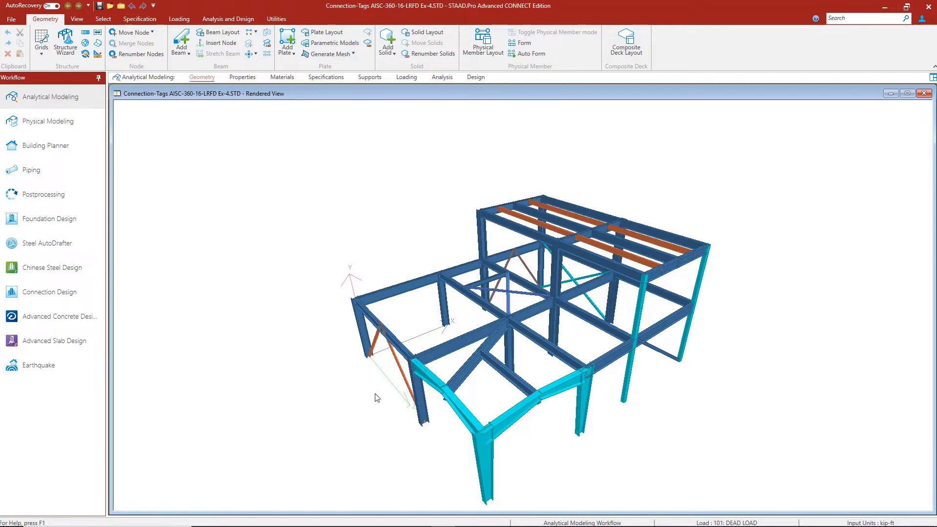
pyautogui.moveTo(476, 315)
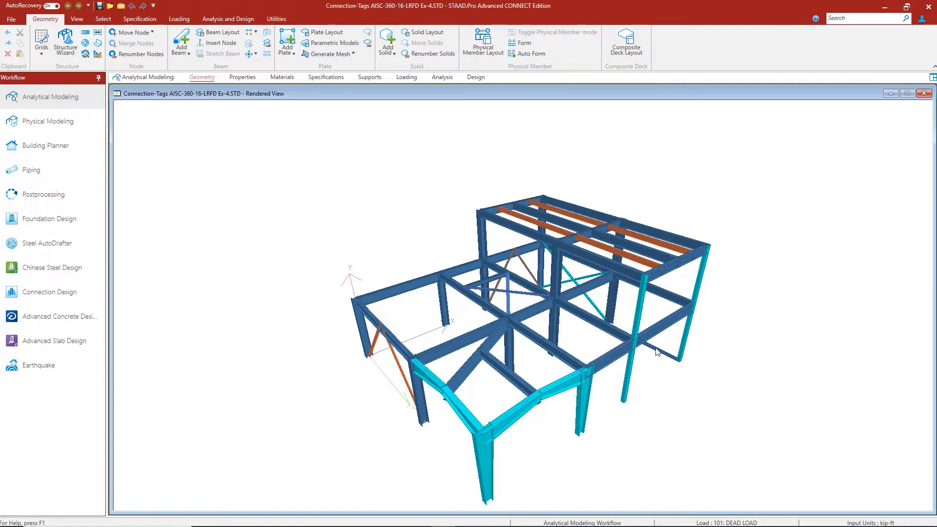
pyautogui.moveTo(550, 300)
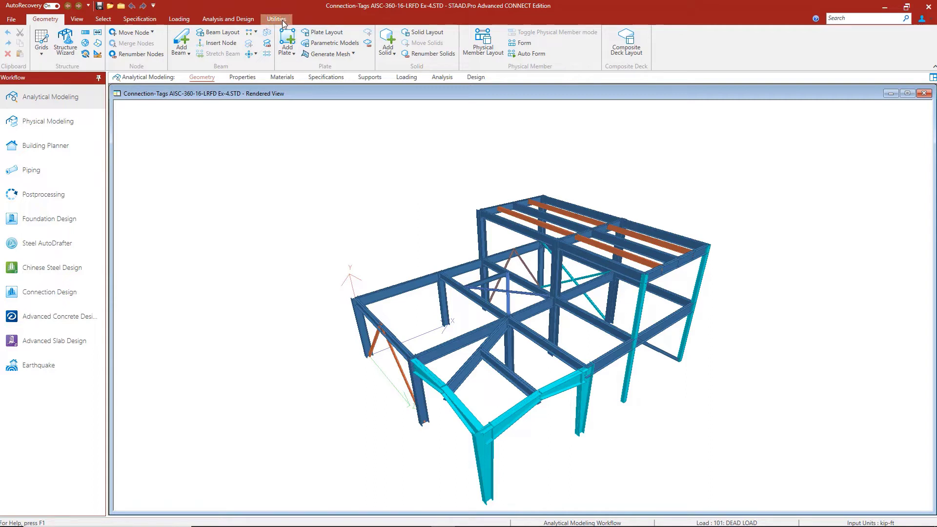
# Use Utilities > Connection Tags > Edit Tag Specifications to open the XML in Notepad.
pyautogui.click(276, 18)
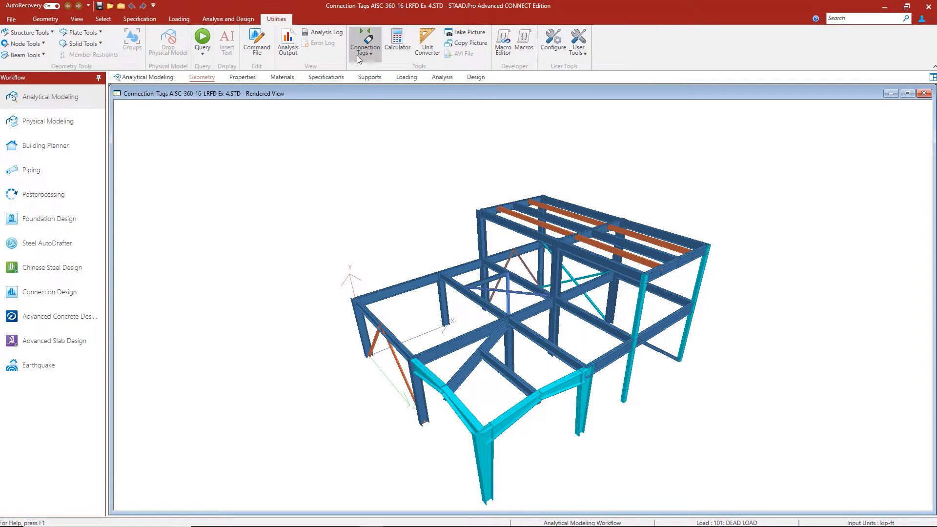
pyautogui.click(365, 46)
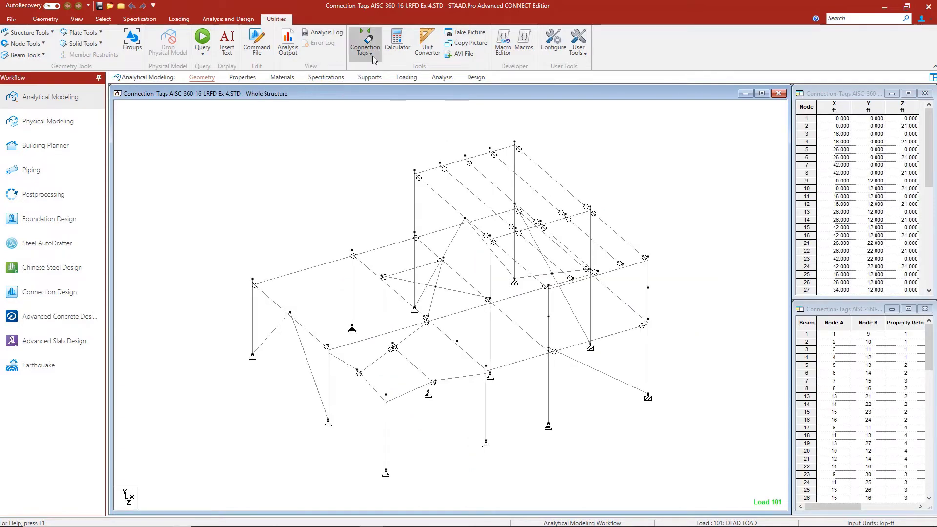
pyautogui.click(365, 45)
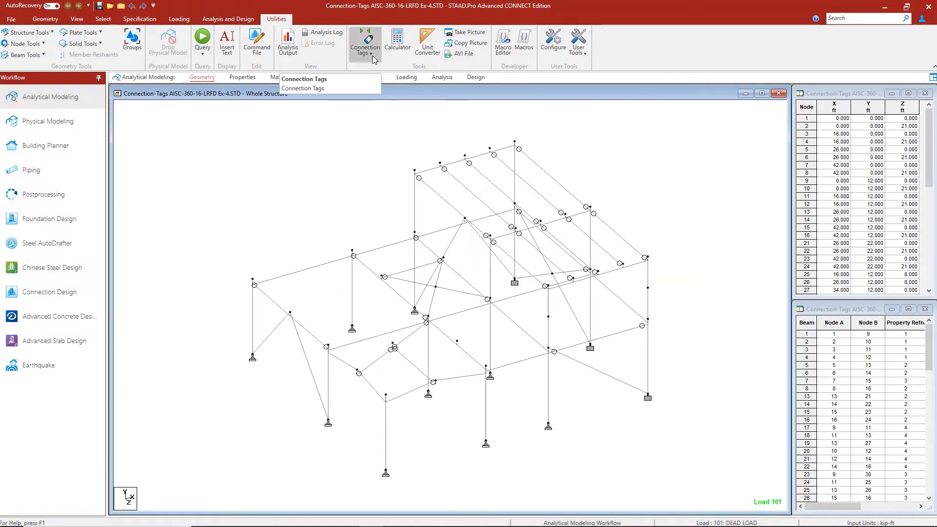
pyautogui.click(364, 45)
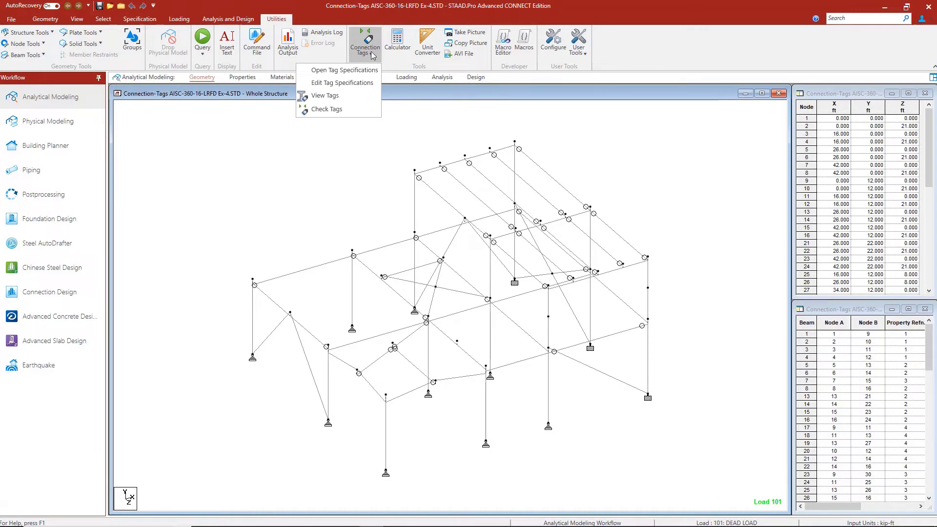
pyautogui.moveTo(341, 83)
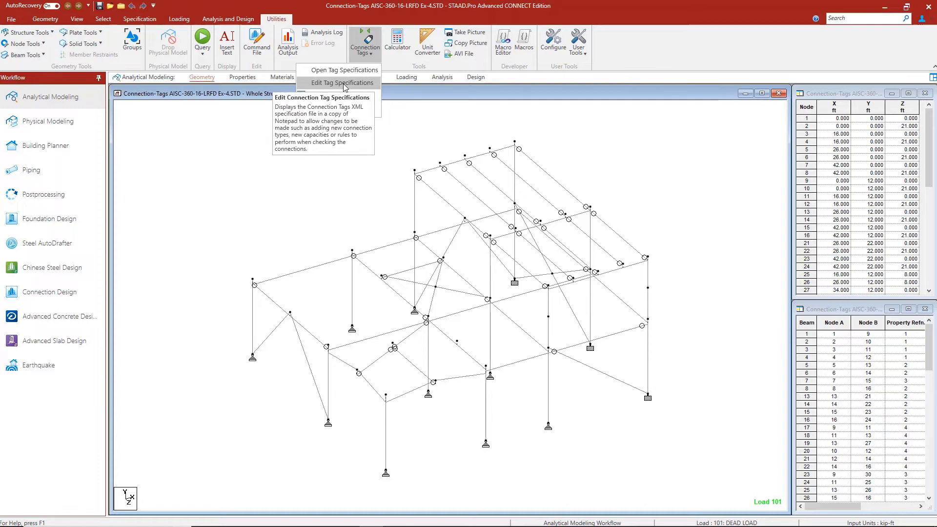
pyautogui.click(339, 83)
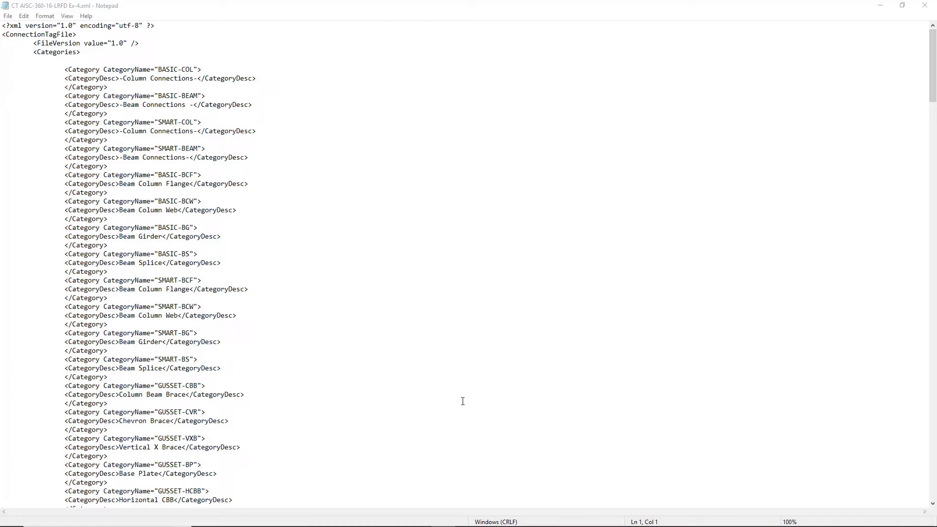
pyautogui.moveTo(634, 499)
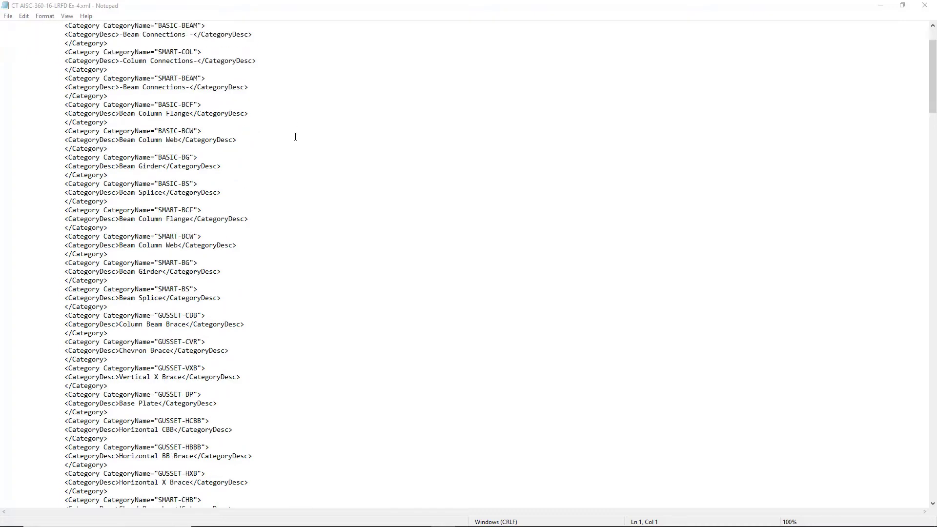
# Scroll through CT AISC-360-16-LRFD Ex-4.xml past categories and tags to RCNX templates.
pyautogui.scroll(-3)
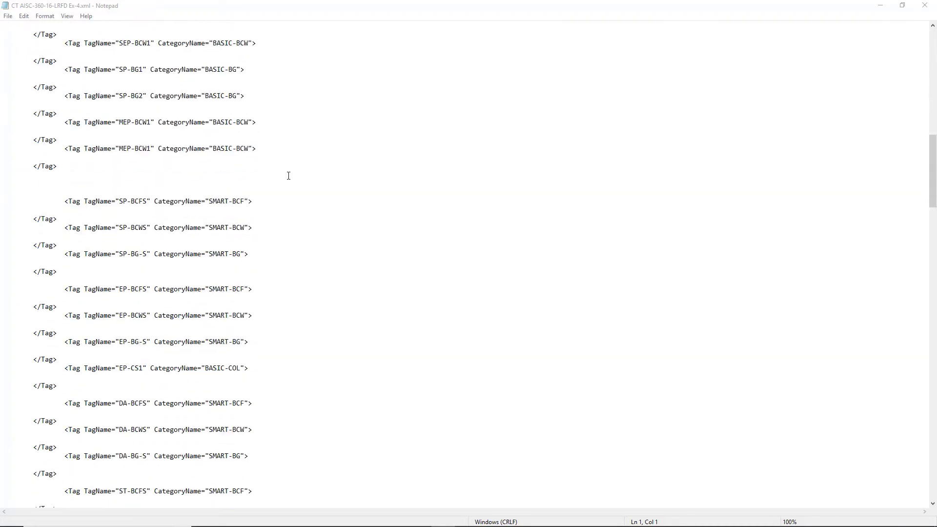
pyautogui.scroll(-3)
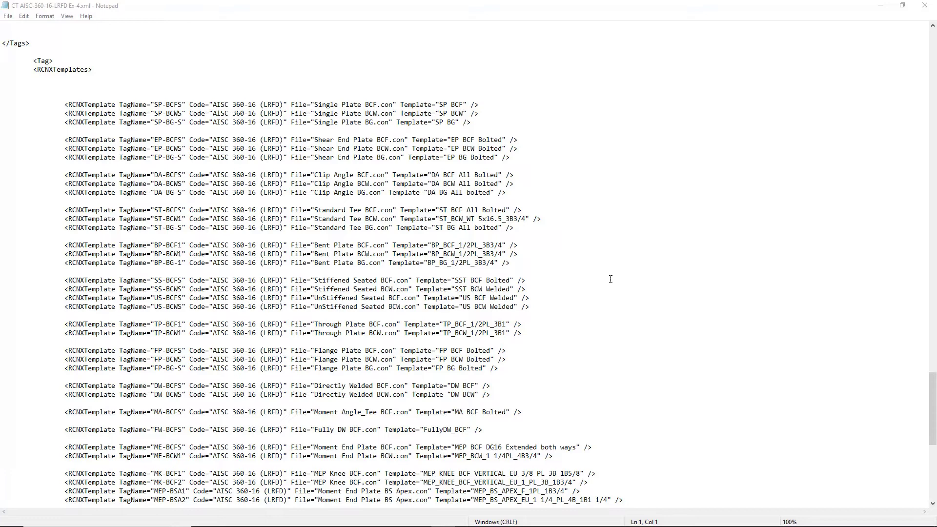
pyautogui.moveTo(619, 274)
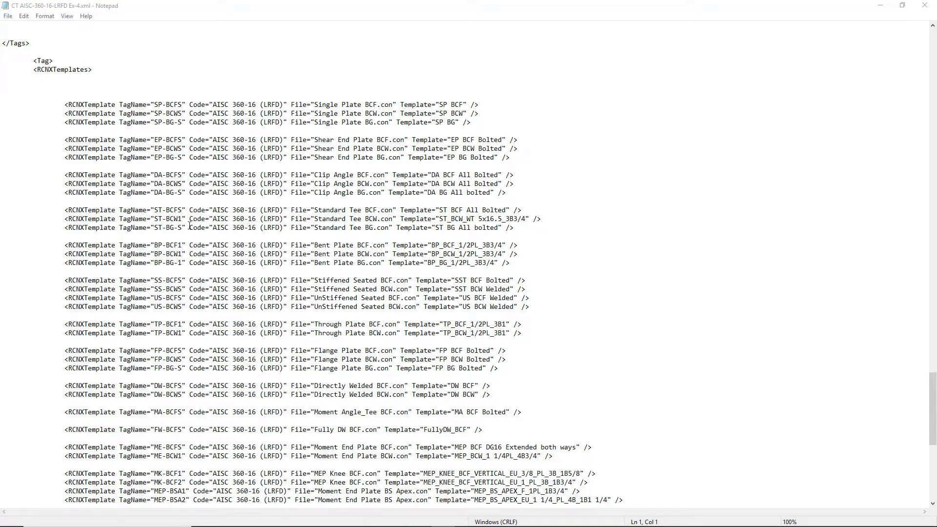
pyautogui.moveTo(240, 217)
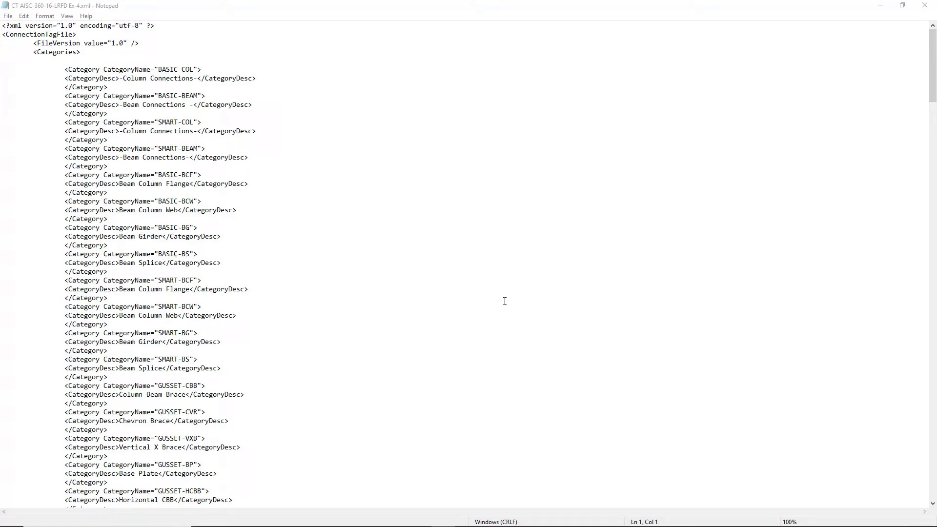
pyautogui.moveTo(163, 88)
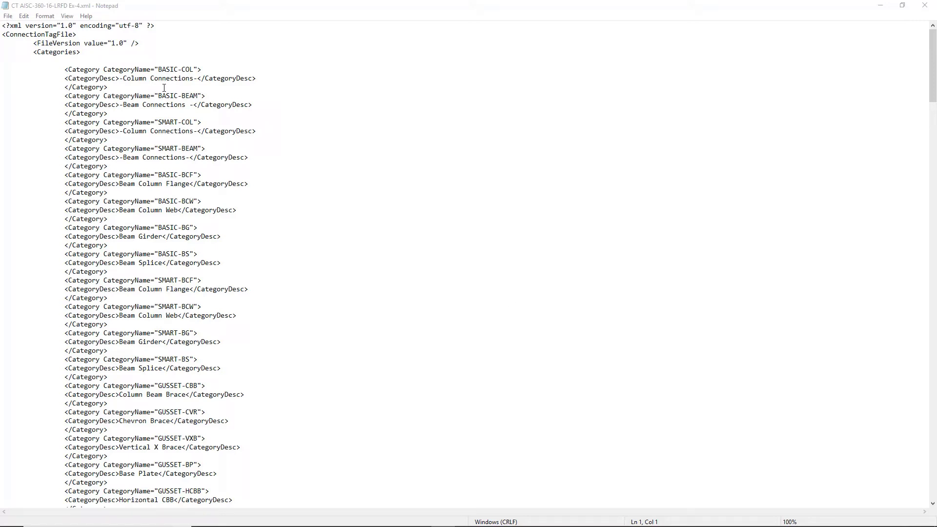
pyautogui.moveTo(166, 293)
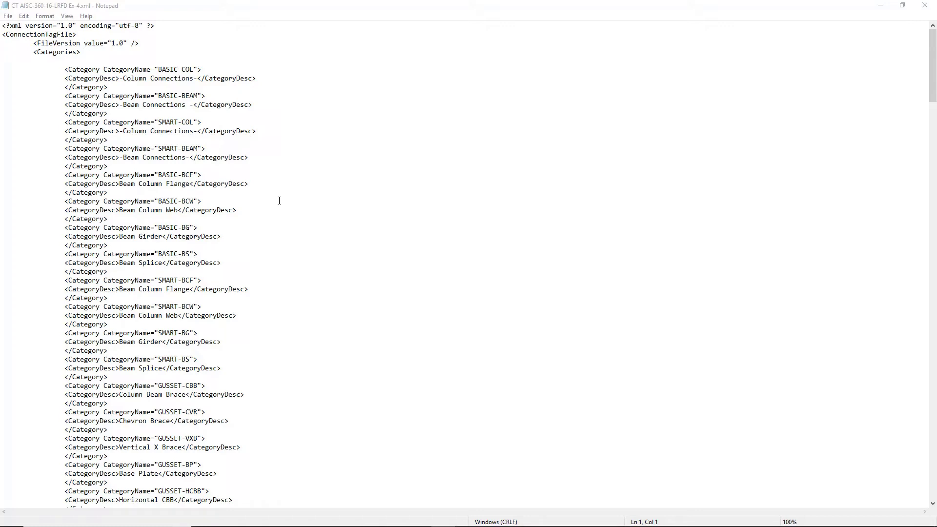
pyautogui.moveTo(176, 124)
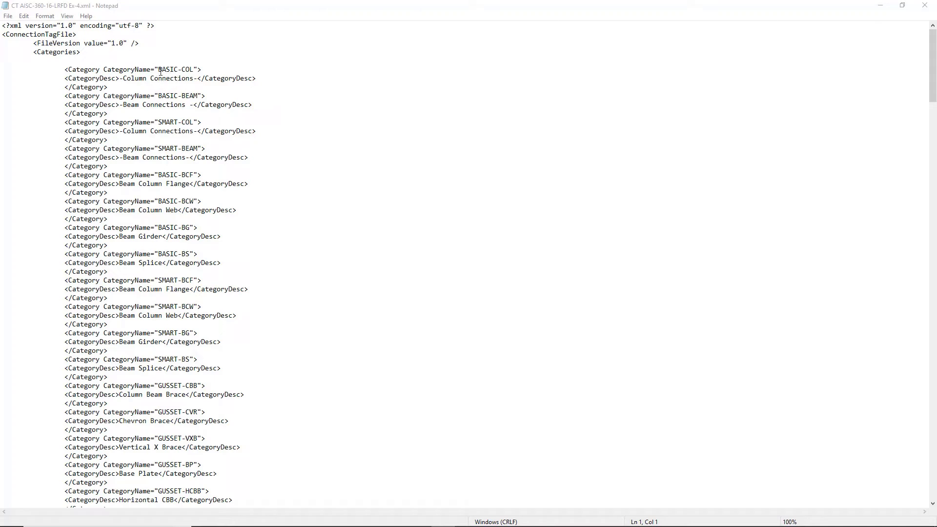
pyautogui.moveTo(193, 79)
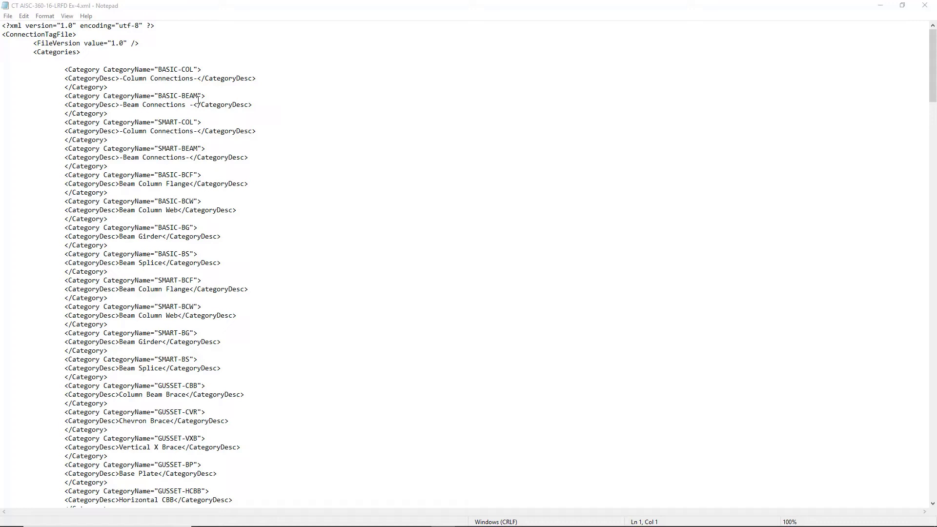
pyautogui.moveTo(224, 189)
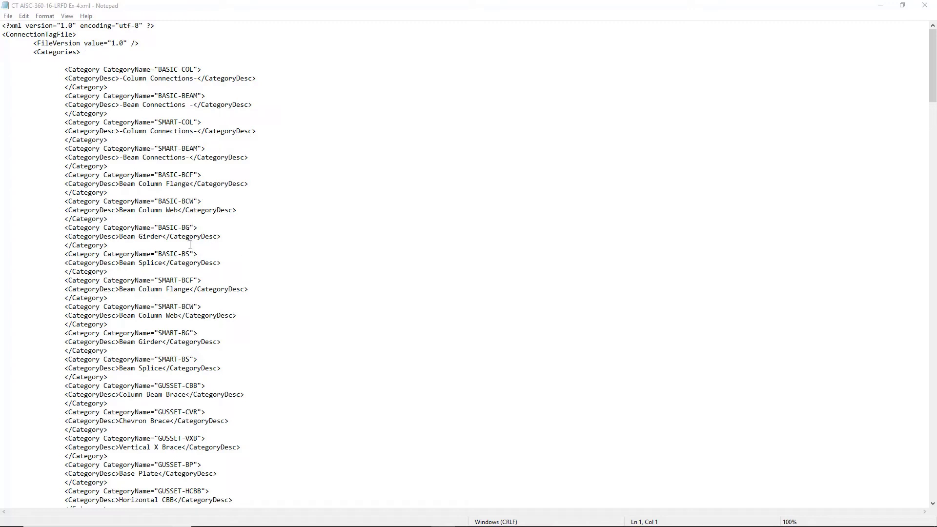
pyautogui.moveTo(200, 210)
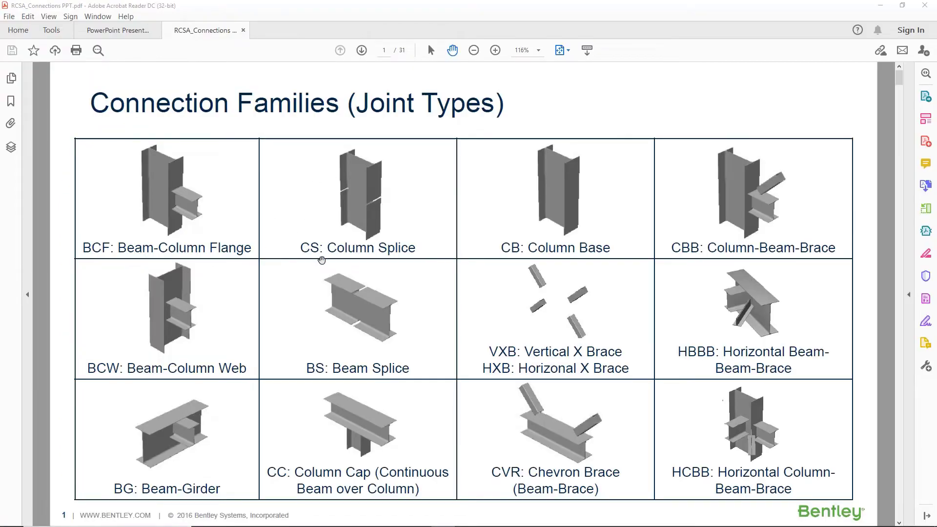
pyautogui.moveTo(221, 250)
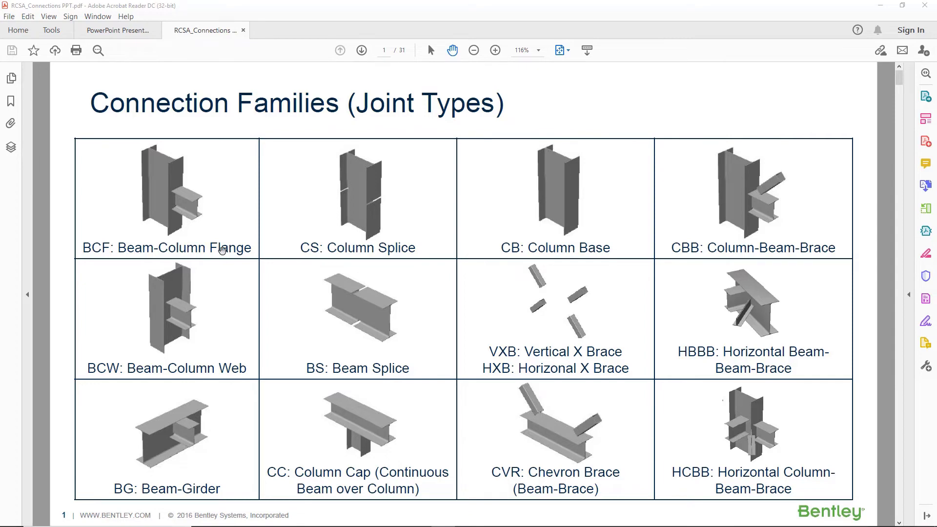
pyautogui.moveTo(311, 301)
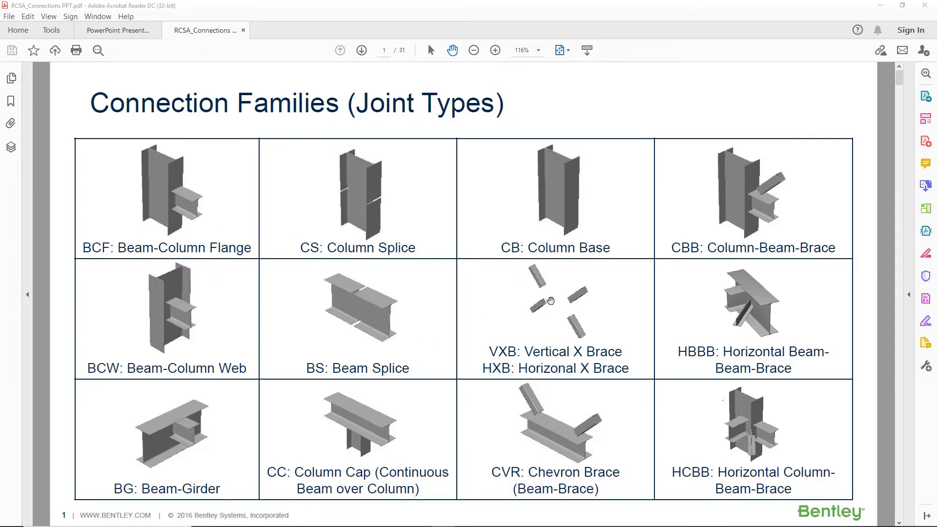
pyautogui.moveTo(587, 324)
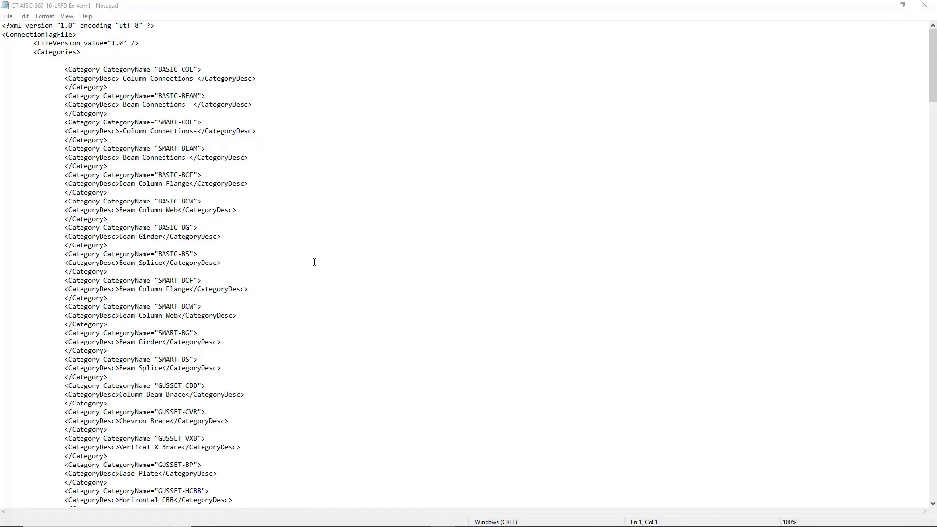
# Scroll to the RCNXTemplates block mapping tags like SP-BCFS to AISC 360-16 files.
pyautogui.scroll(-3)
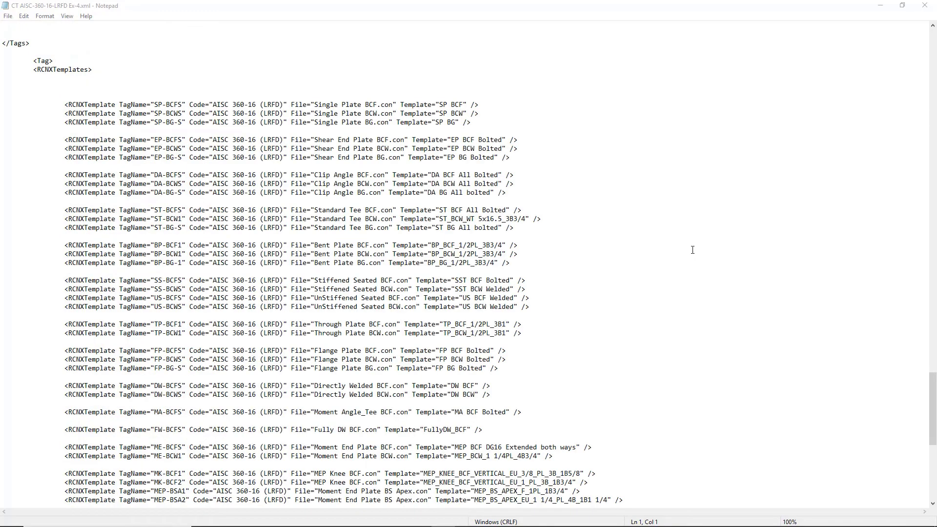
pyautogui.moveTo(647, 230)
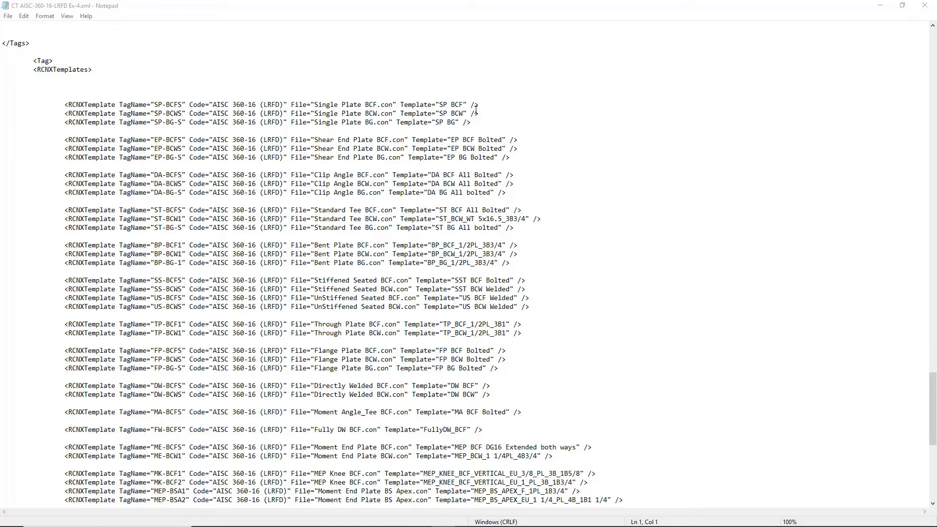
pyautogui.moveTo(351, 99)
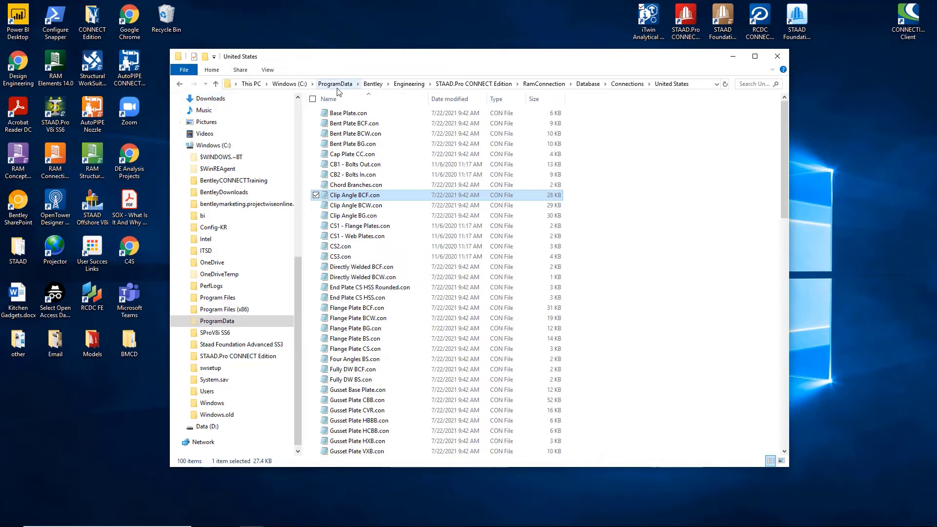
pyautogui.moveTo(414, 92)
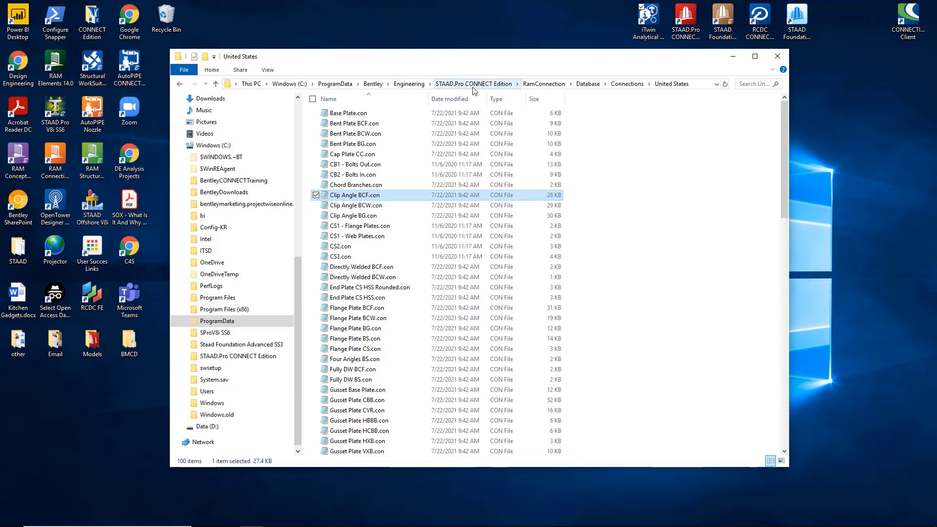
pyautogui.moveTo(541, 99)
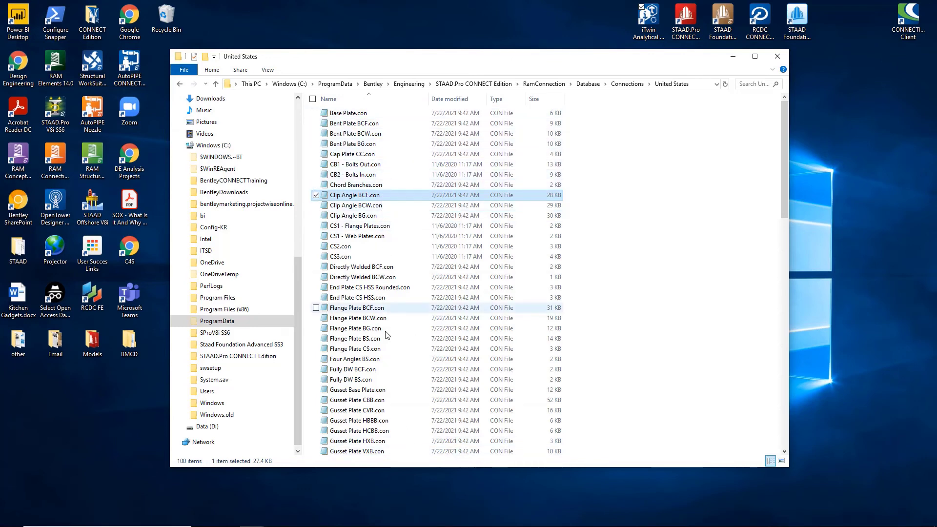
# Scroll the RamConnection United States connections folder listing .con files like Clip Angle BCF.con.
pyautogui.scroll(-3)
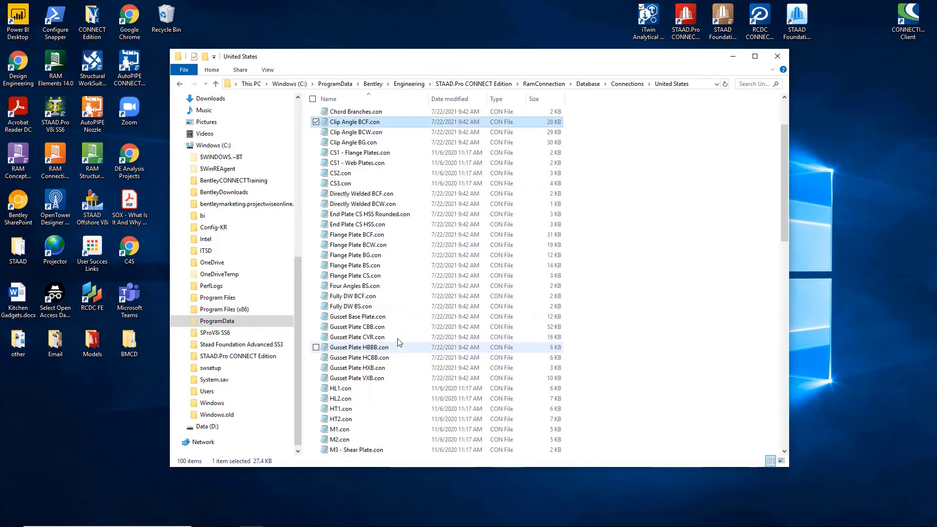
pyautogui.scroll(-3)
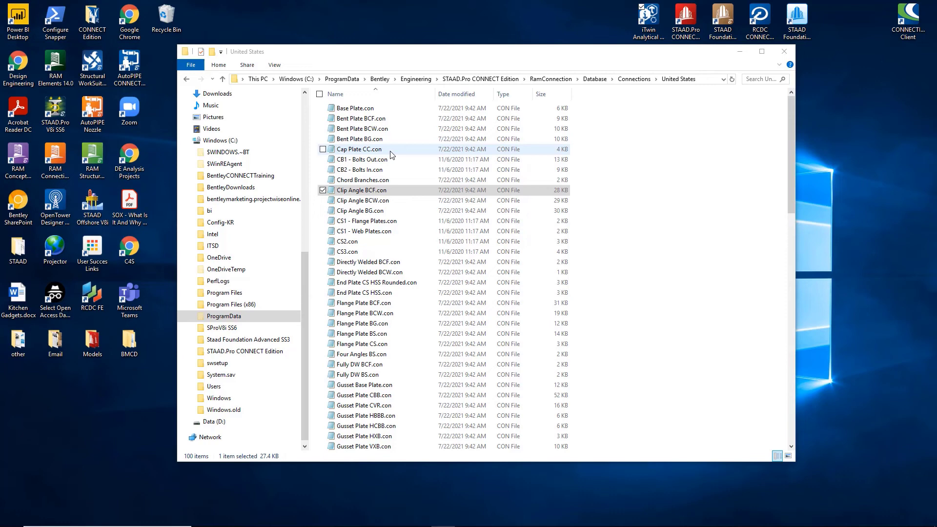
# Open Cap Plate CC.con in Notepad to view its cap plate template rows.
pyautogui.doubleClick(358, 149)
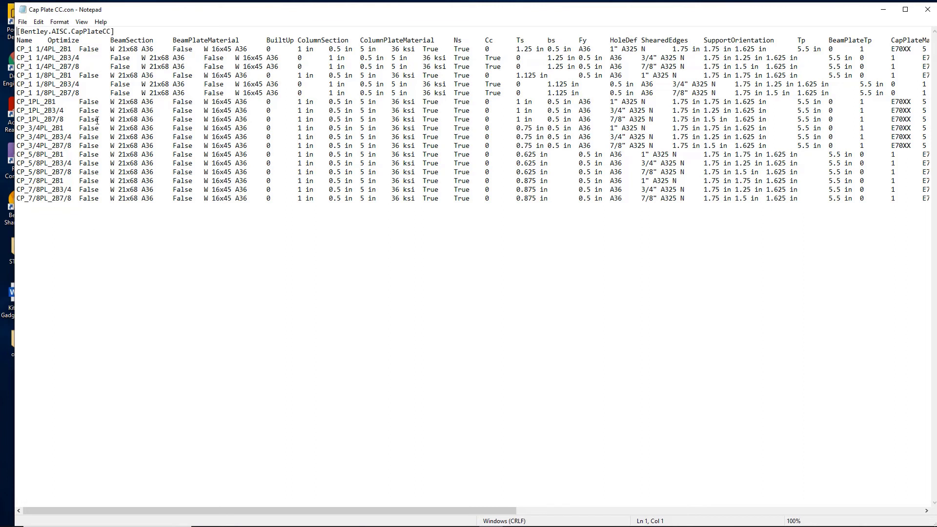
pyautogui.moveTo(527, 159)
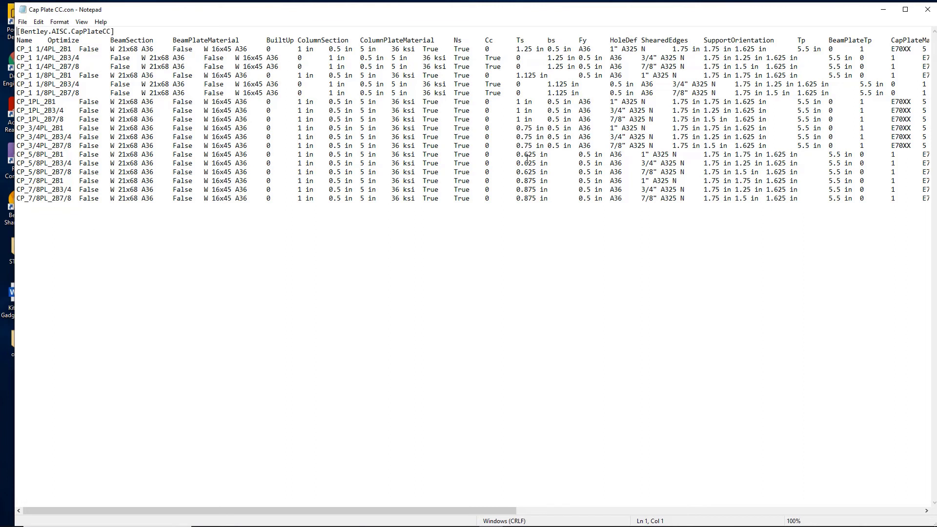
pyautogui.moveTo(76, 196)
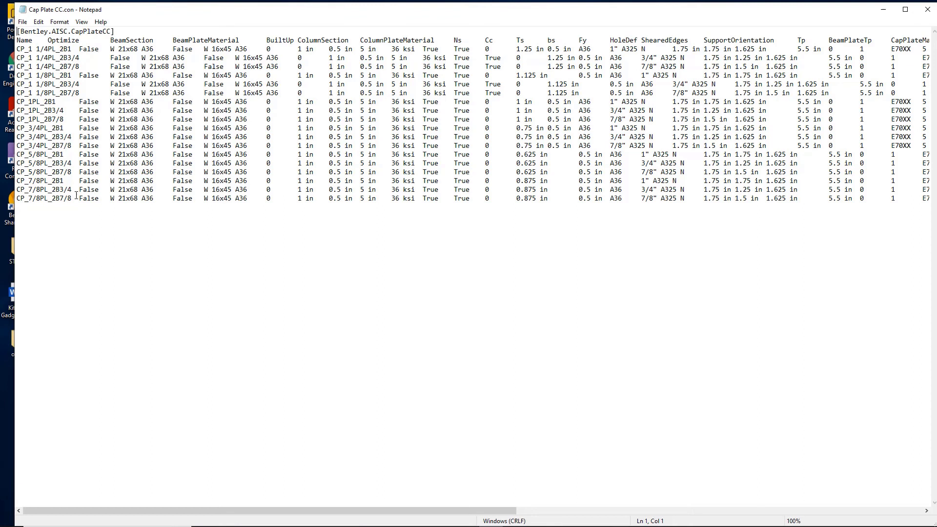
pyautogui.moveTo(91, 108)
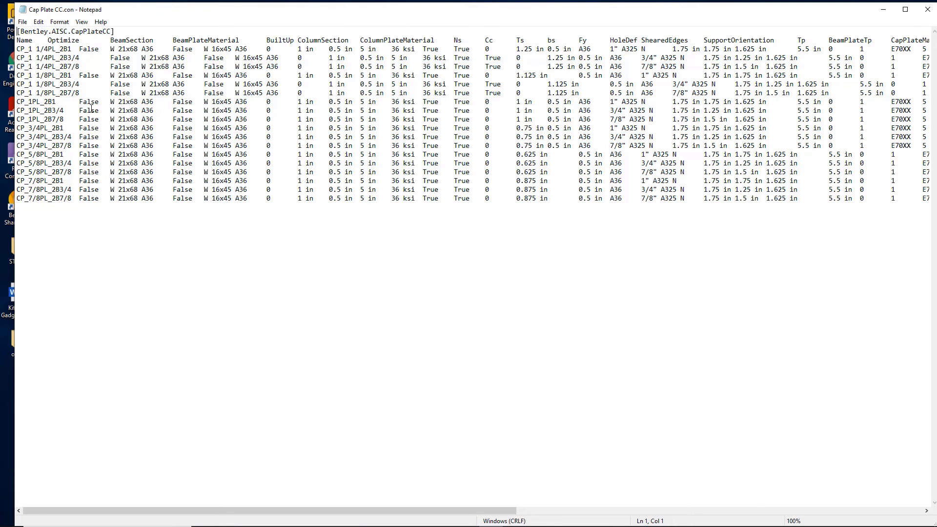